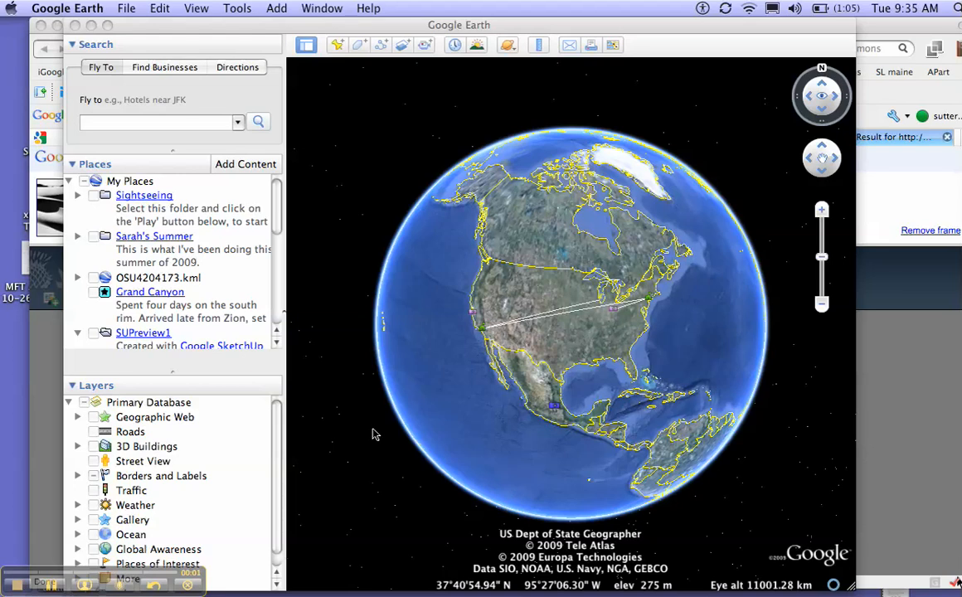
mouse_move(379, 431)
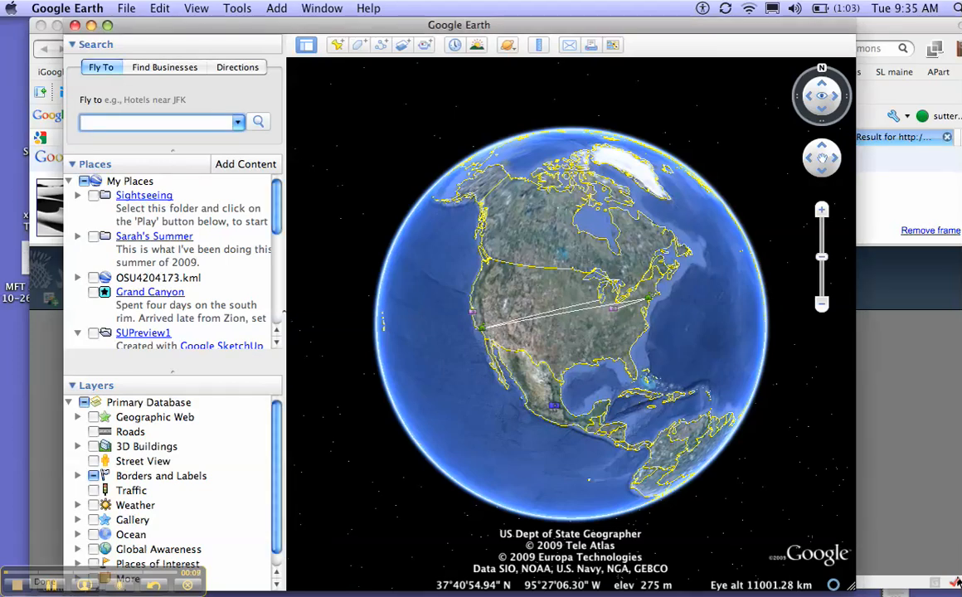
Search 'oceano, CA' and fly to the Oceano, CA result, zooming in on the town
text(oceano, CA)
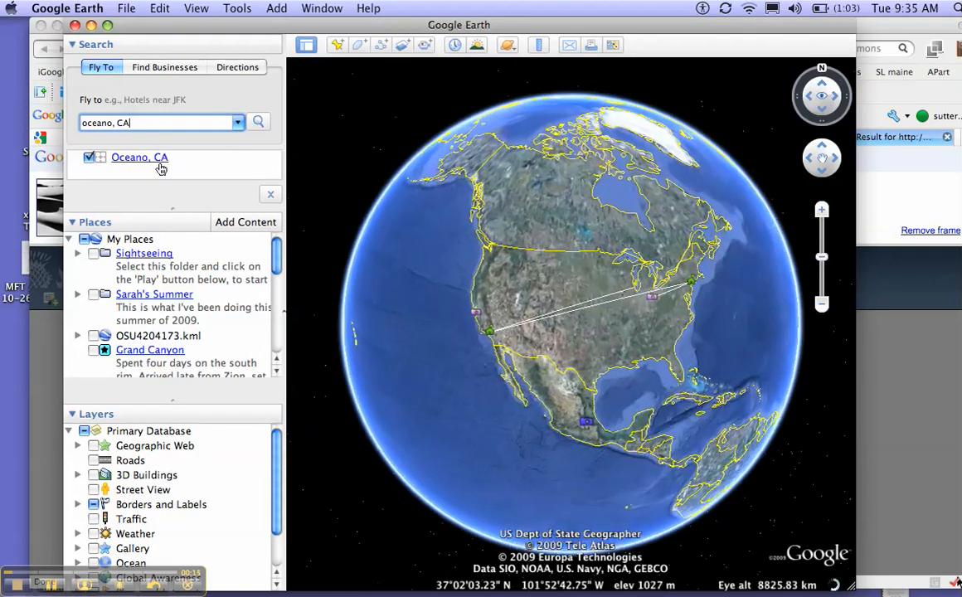
click(139, 158)
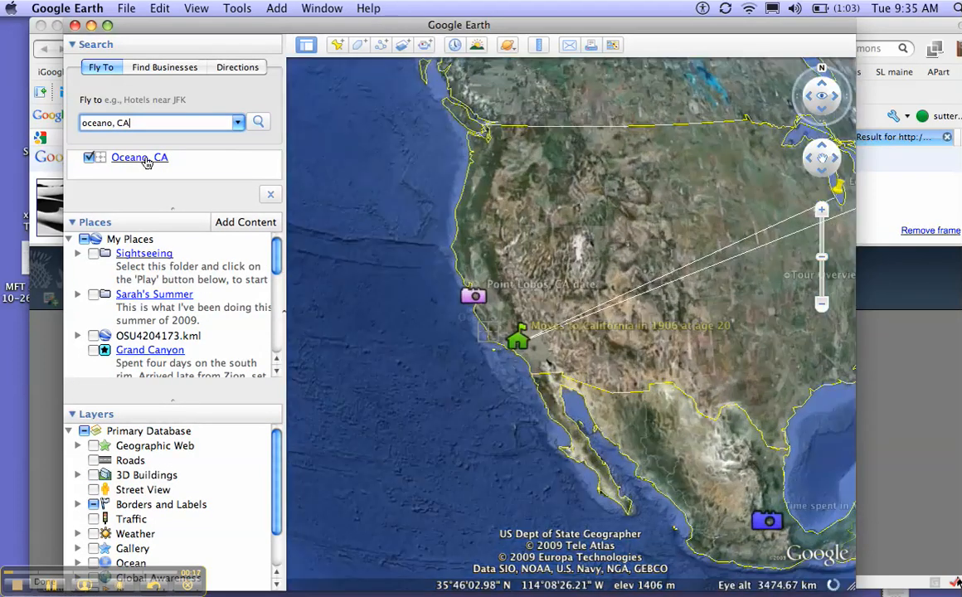
click(140, 156)
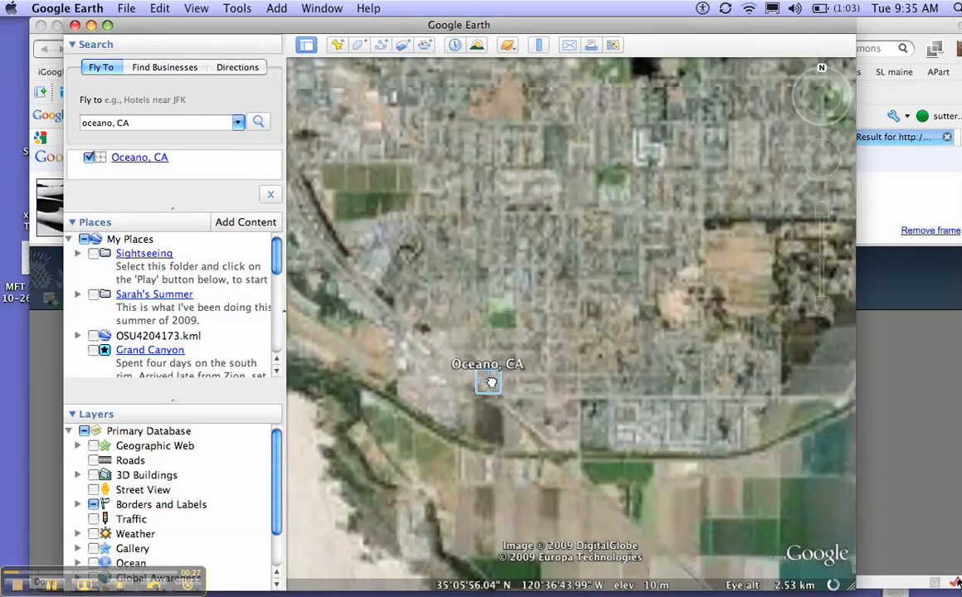
drag(488, 382, 447, 458)
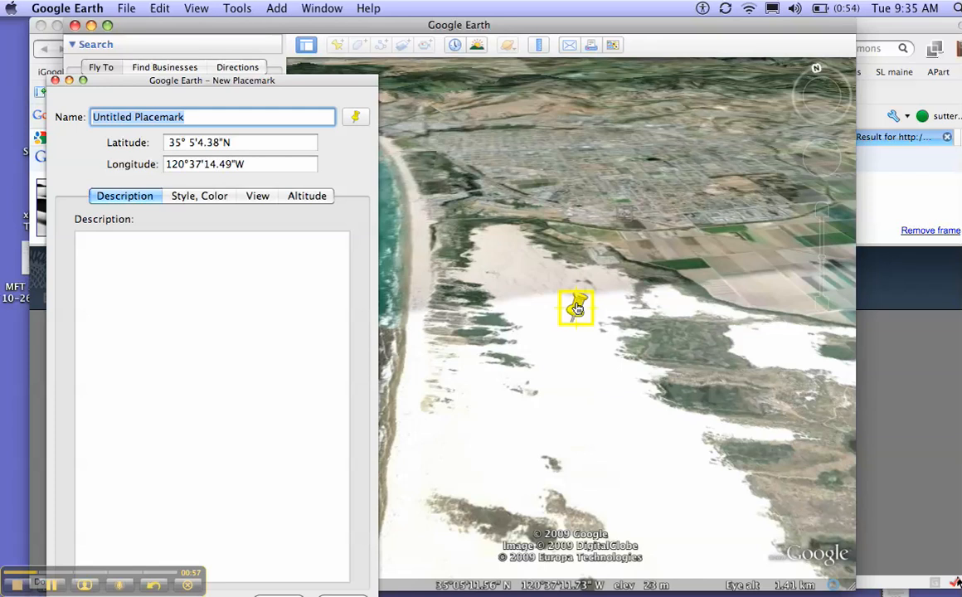
Name the new placemark 'Oceano, CA 1936'
text(O)
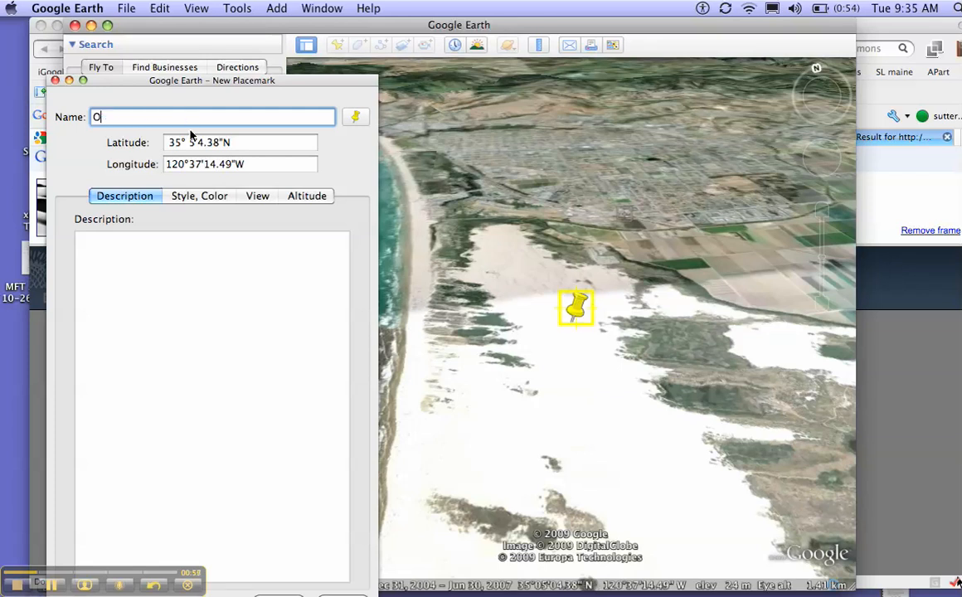
text(ceano, CA 1936)
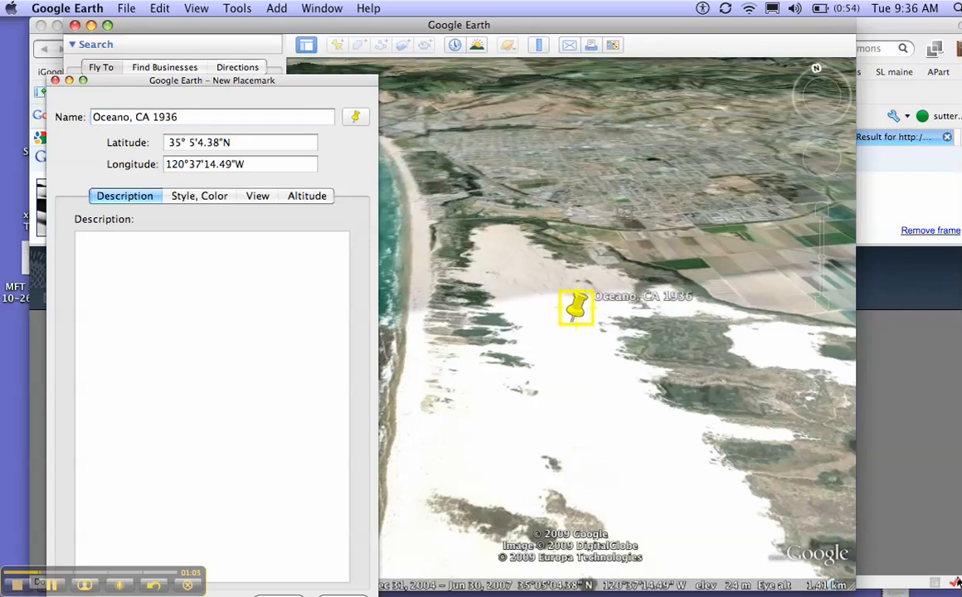
Describe Edward Weston photographing in Oceano in 1936 during his Guggenheim Grant work, ending with <br>
text(Edward weston p)
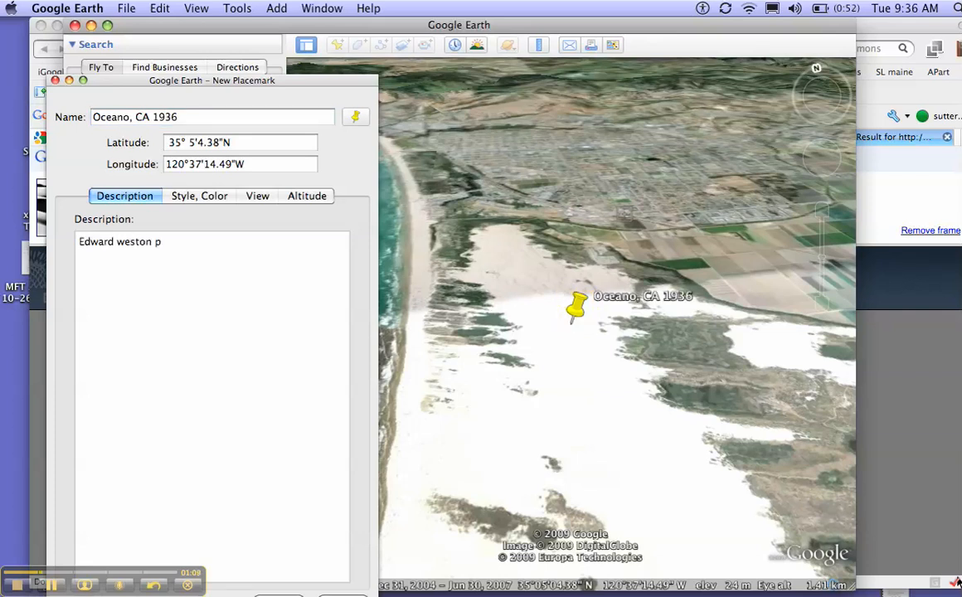
text(hotographed)
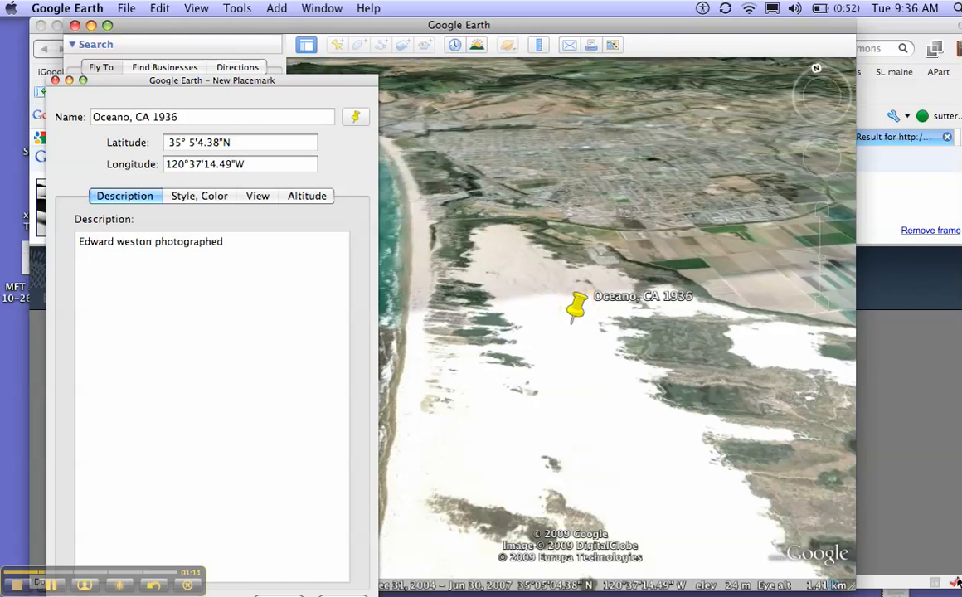
text(in Oceano)
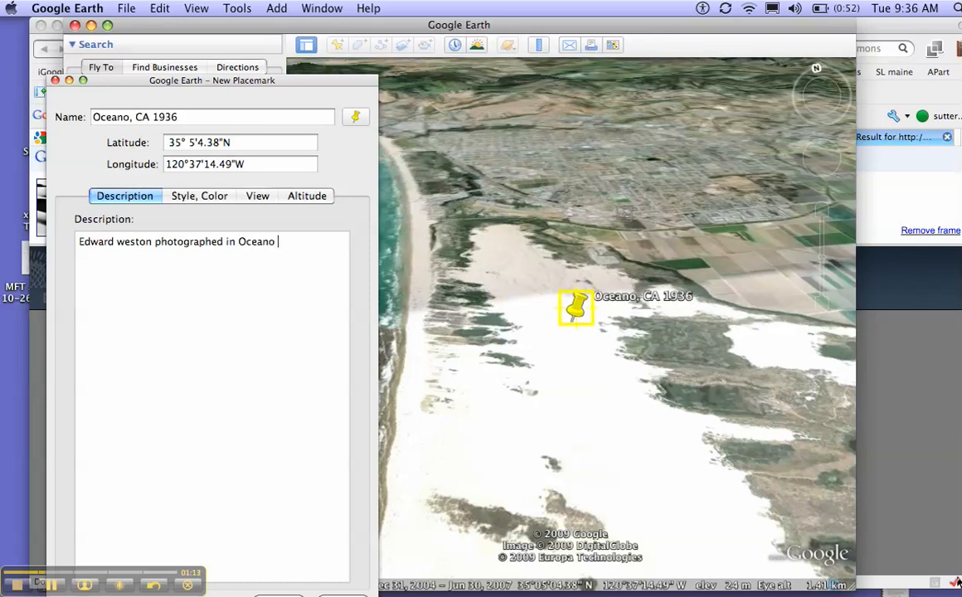
text(in 1936)
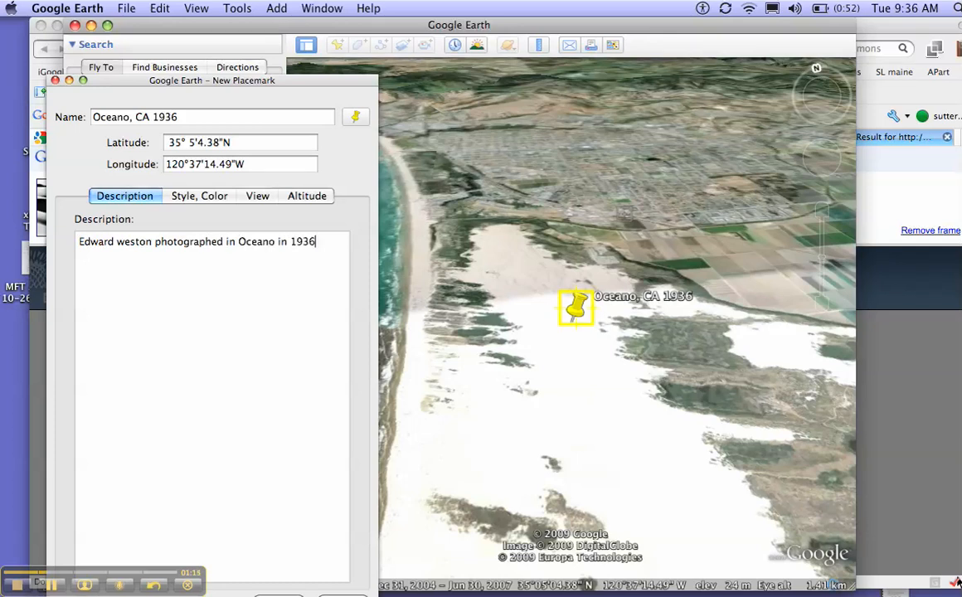
text(during)
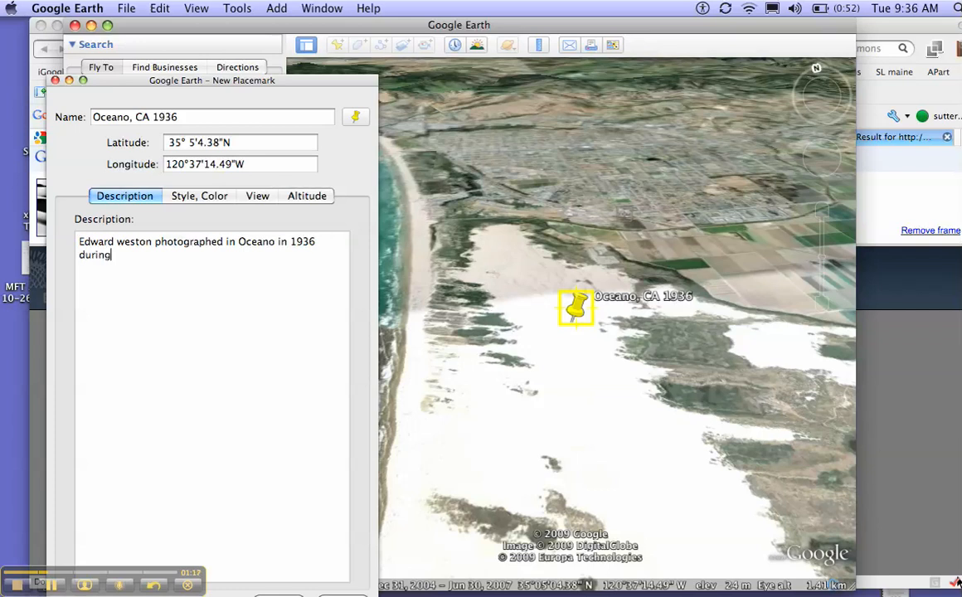
text(his Guggenheim Grant)
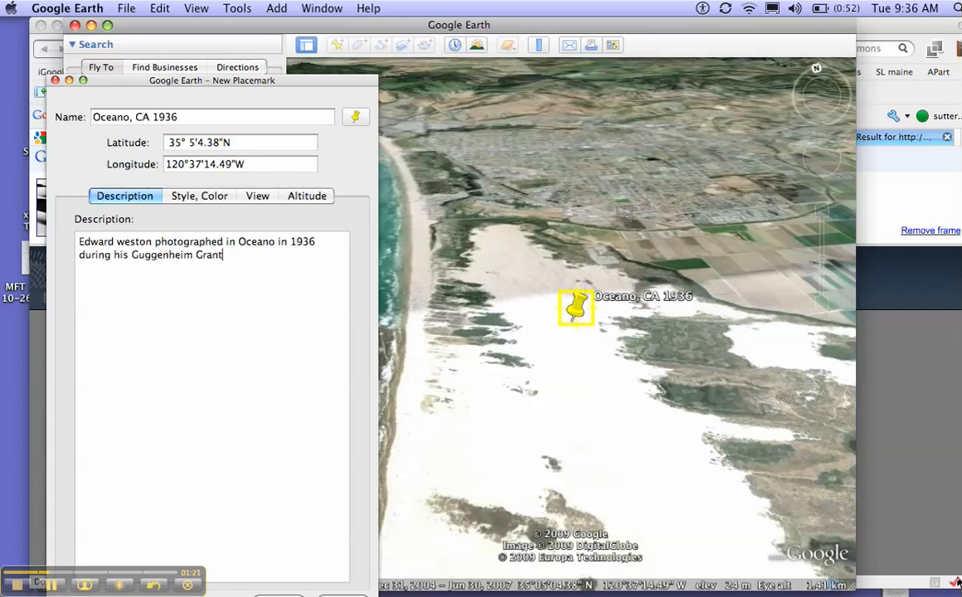
text(work)
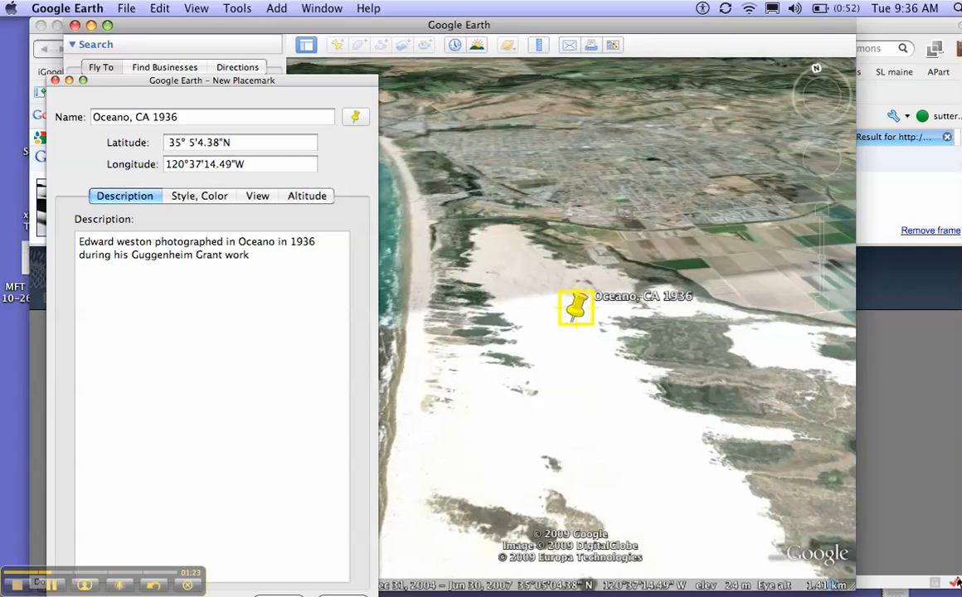
text(<br?)
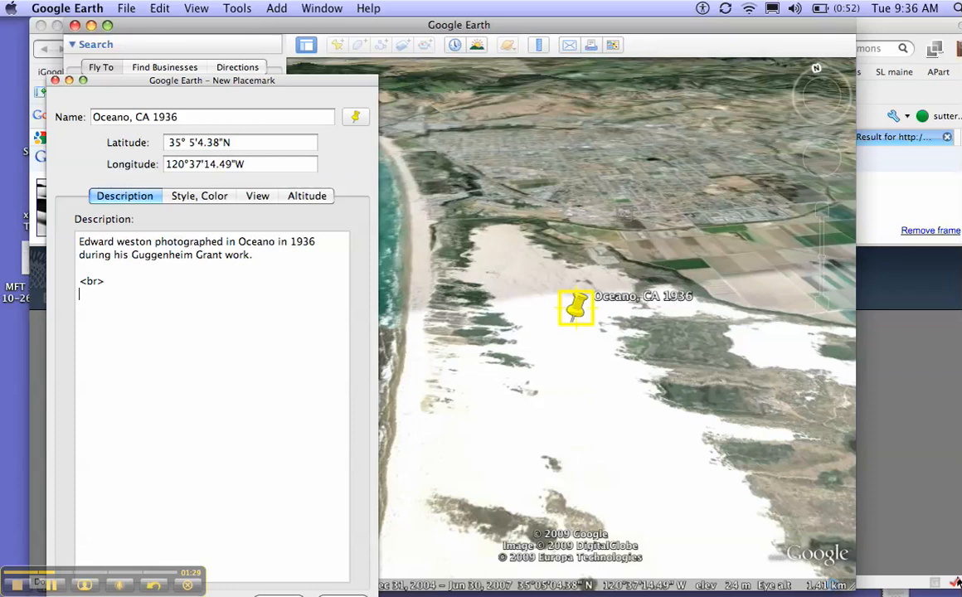
Begin an <img src=" tag in the description for embedding the photo
text(<im)
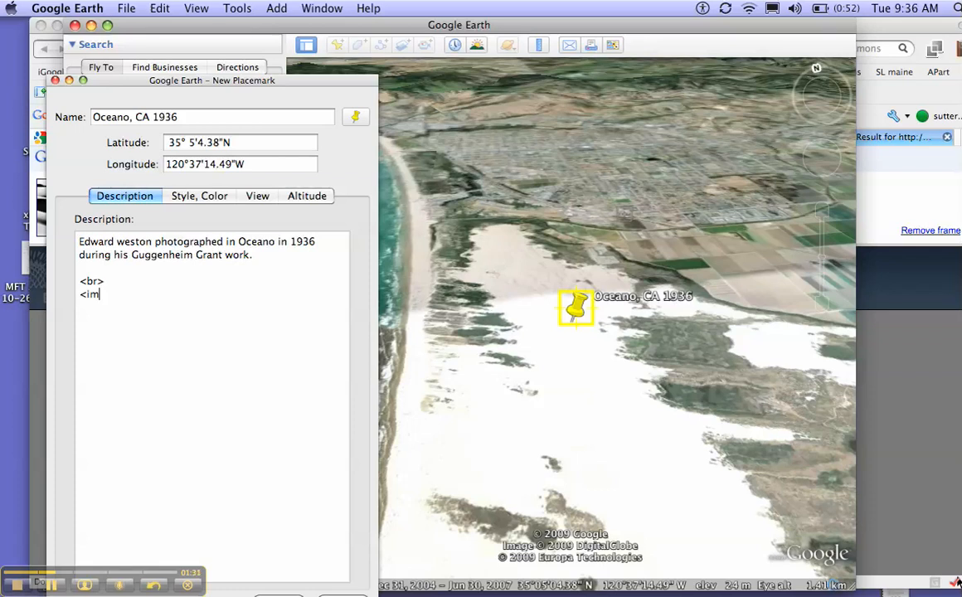
text(g src=)
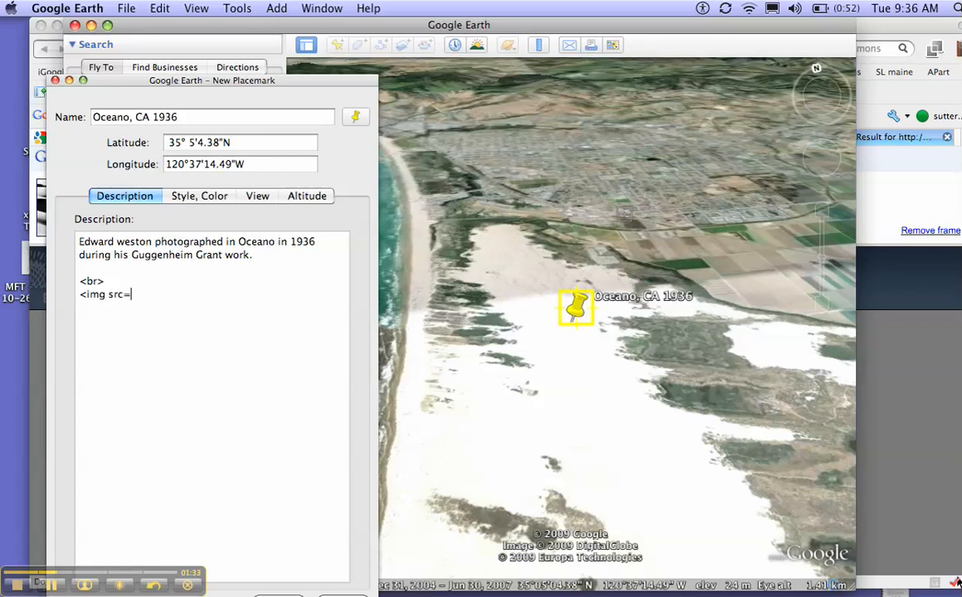
text(")
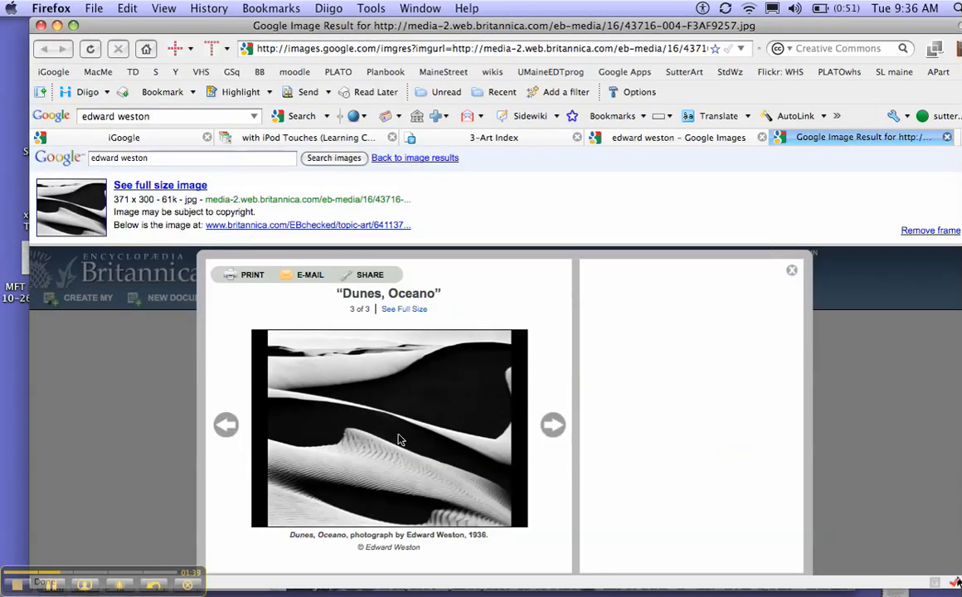
mouse_move(401, 438)
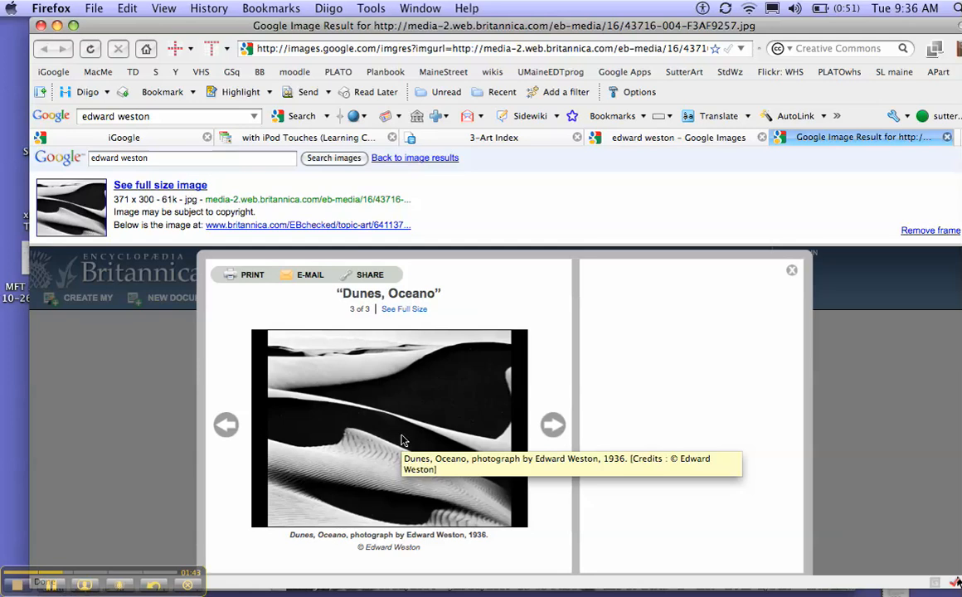
Copy the image location of the Dunes, Oceano photograph in Firefox
right_click(402, 440)
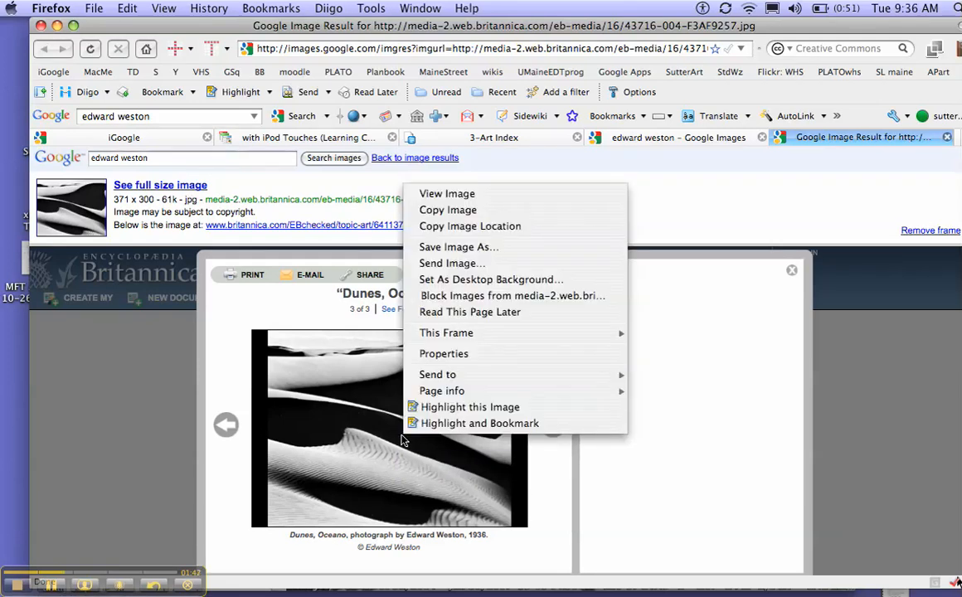
mouse_move(470, 226)
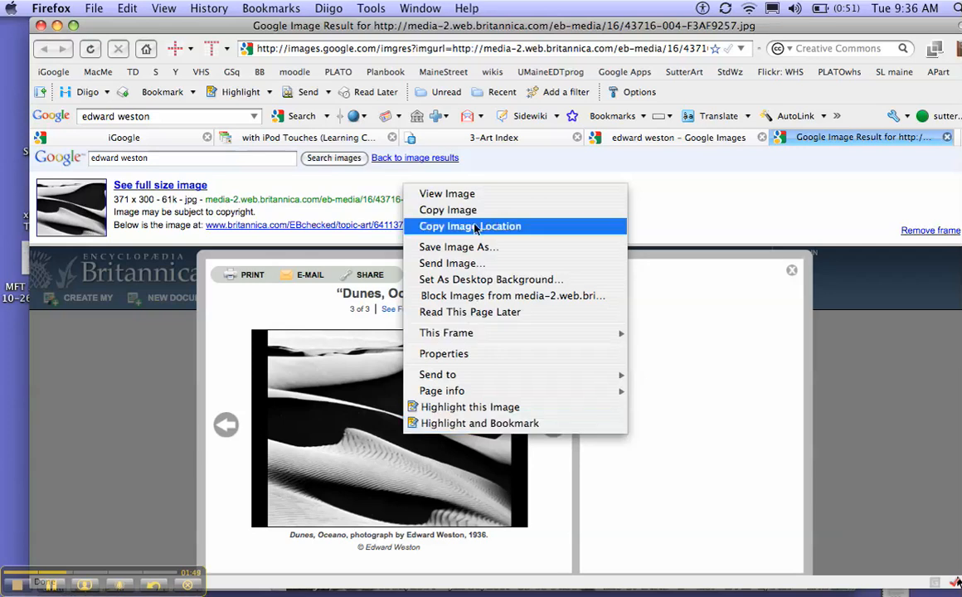
click(471, 226)
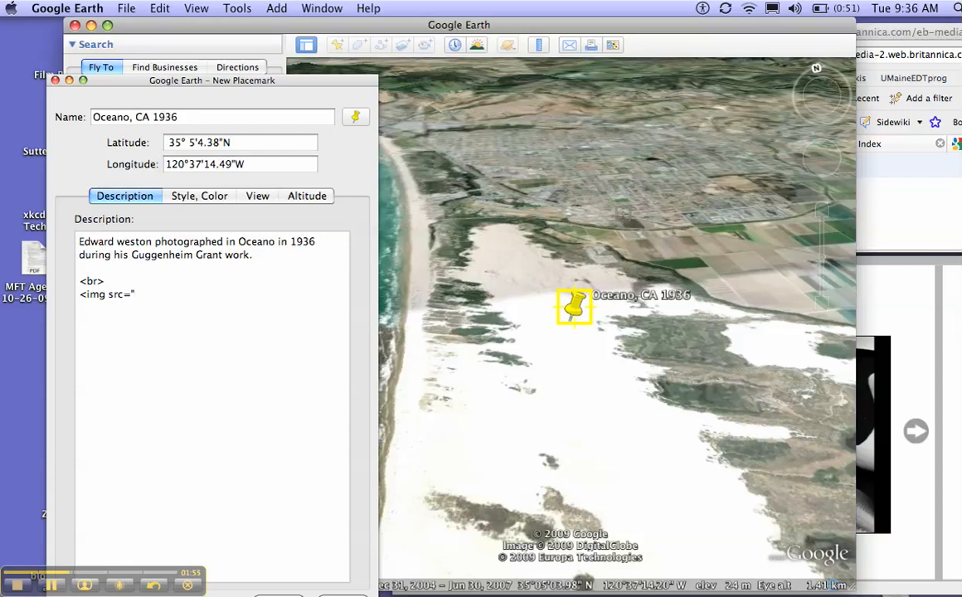
Complete the image tag with the Britannica media URL 43716-004-F3AF9257.jpg, close it with "> and add <br>
text(http://media-2.web.britannica.com/eb-media/16/43716-004-F3AF9257.jpg)
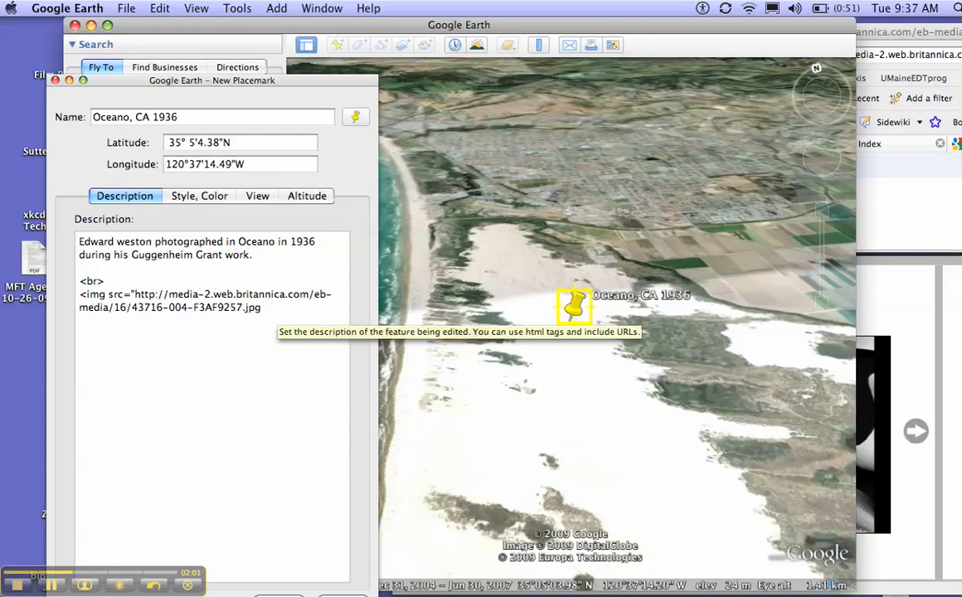
text(>)
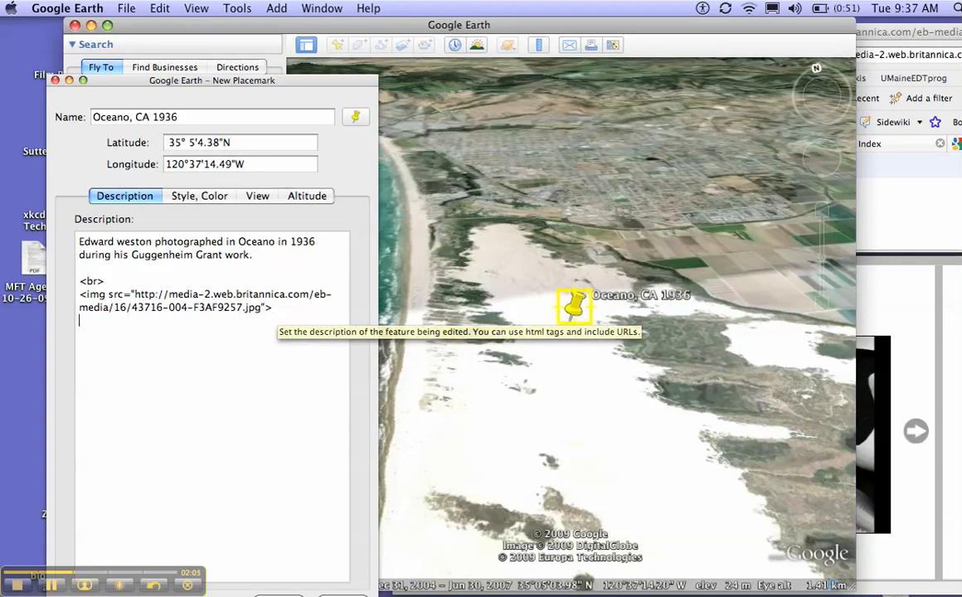
text(<br>)
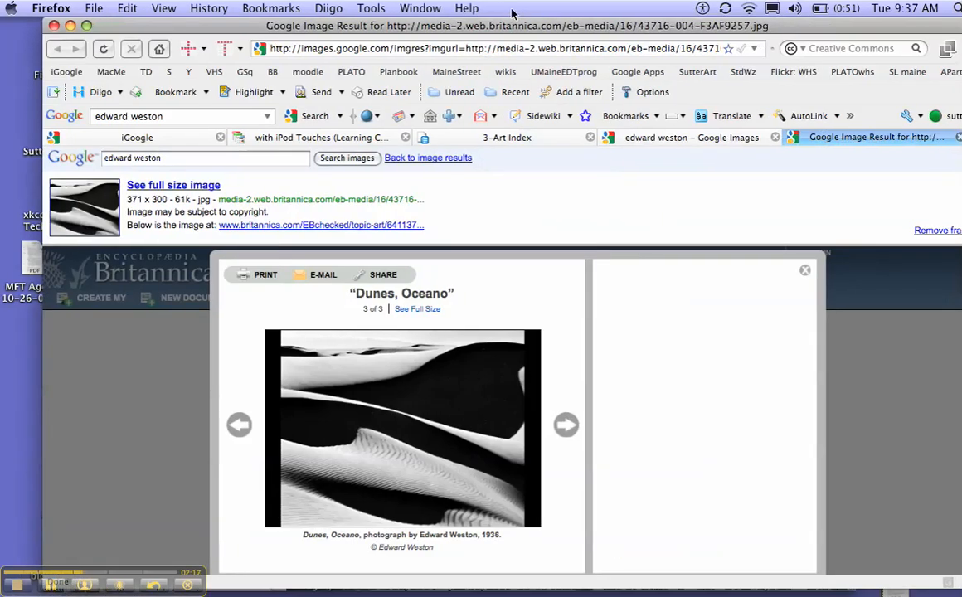
Load the suggested docs.svrsu-whs.org site from 'doc' in a new Firefox tab
text(docs.svrsu-whs)
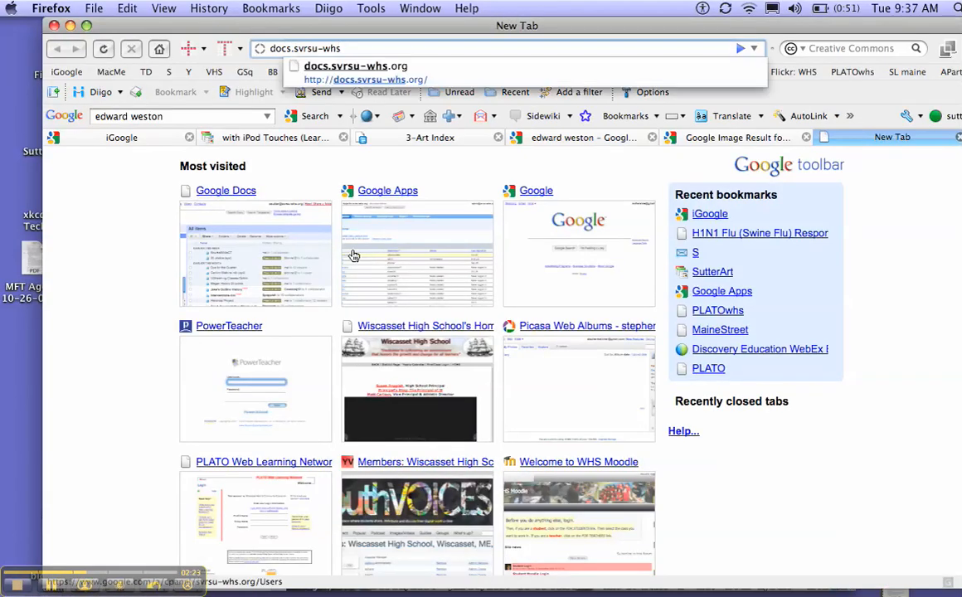
key(Return)
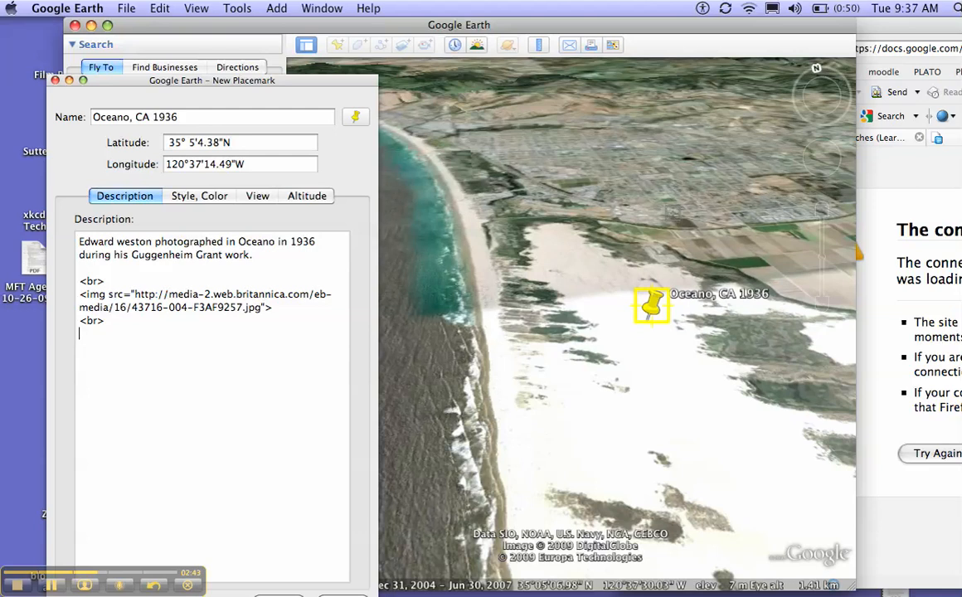
Add the citation start: Weston, E. (Photographer). Oceano 1936. (1936)
text(Weston.)
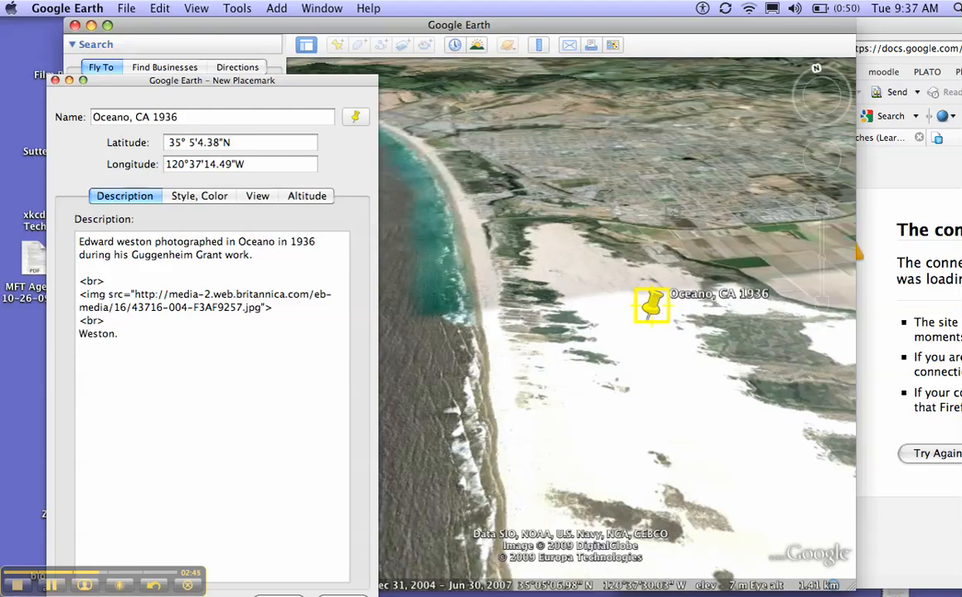
text(.E.(Photo)
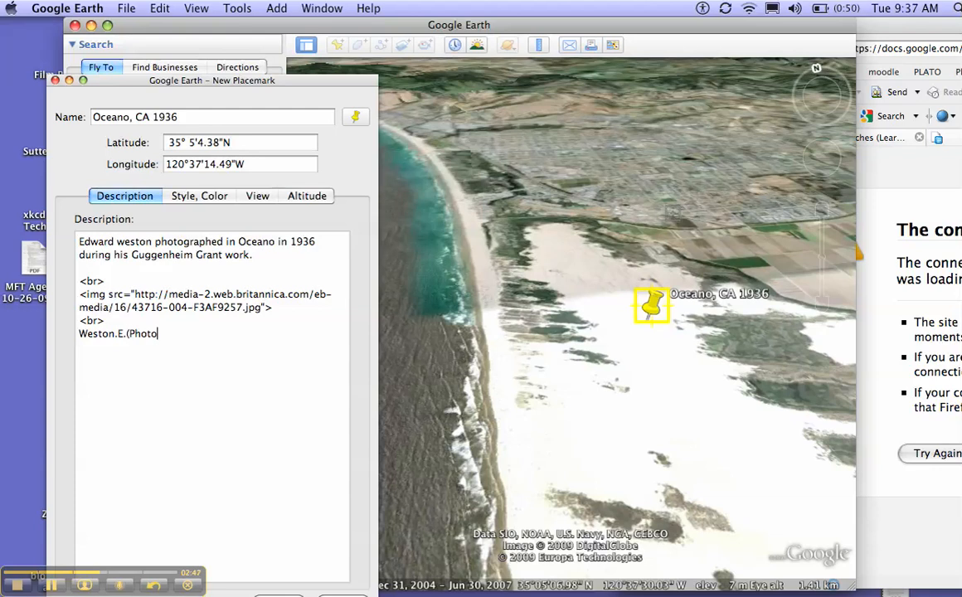
text(grapher))
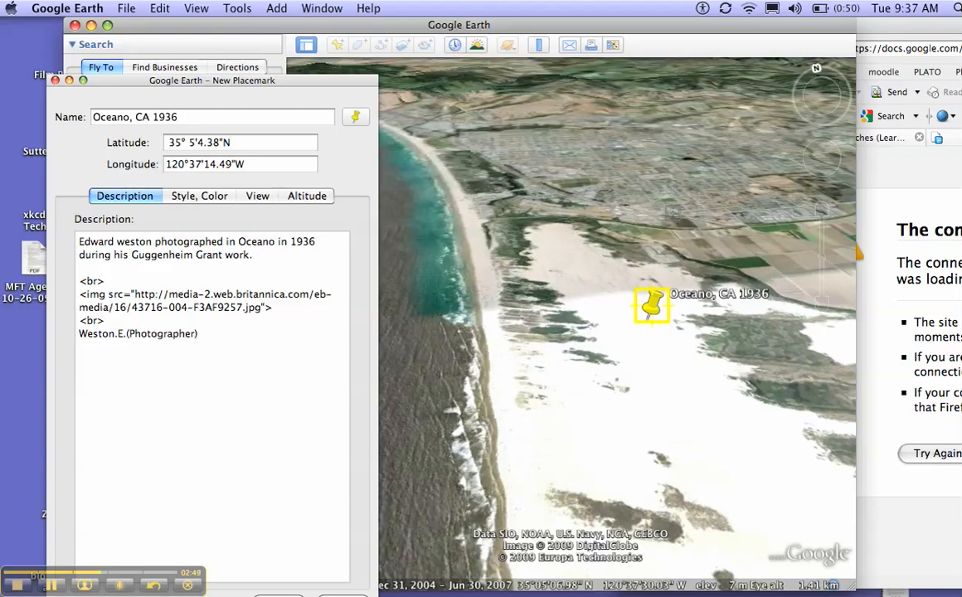
text(OP)
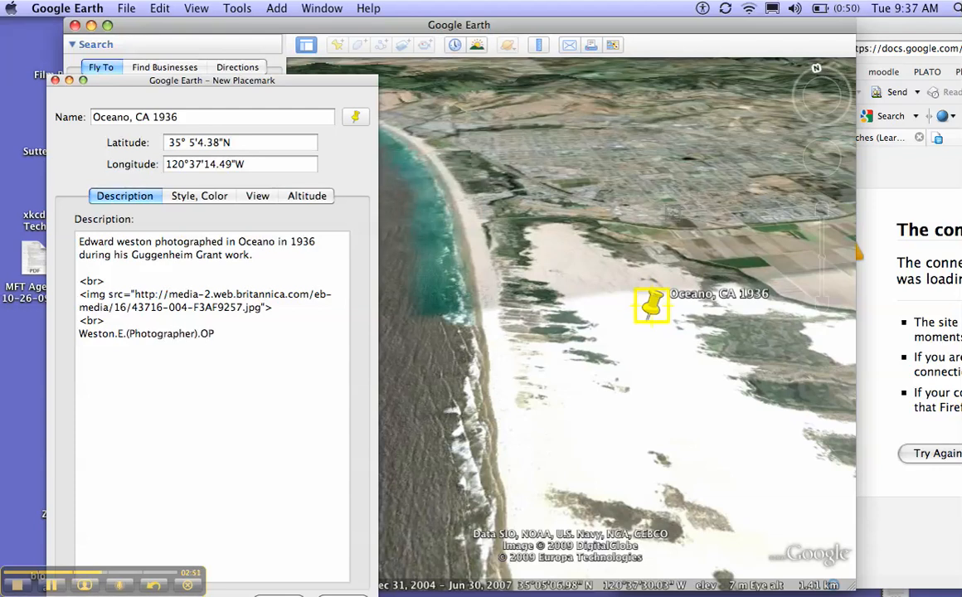
text(Oceano)
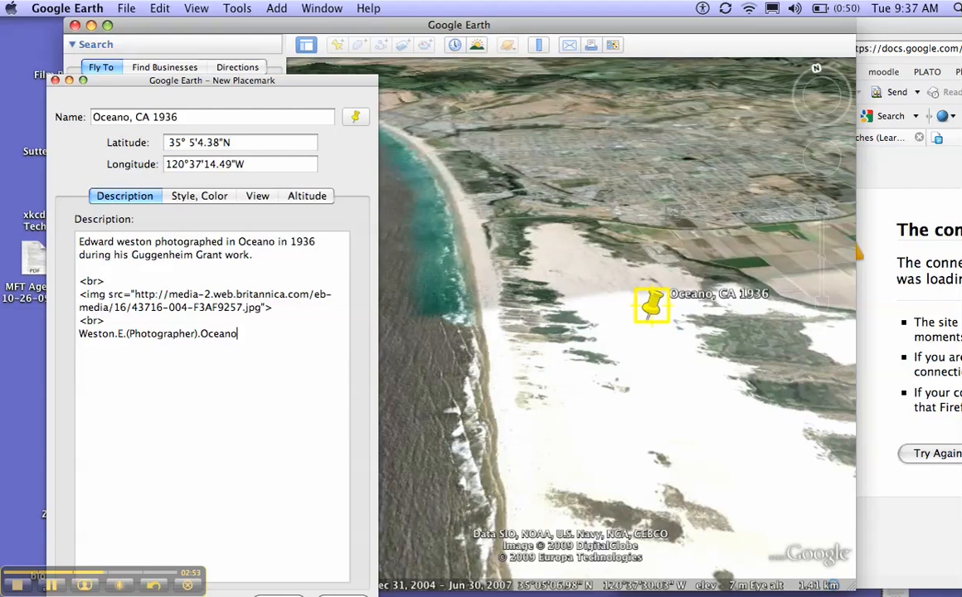
text(1936)
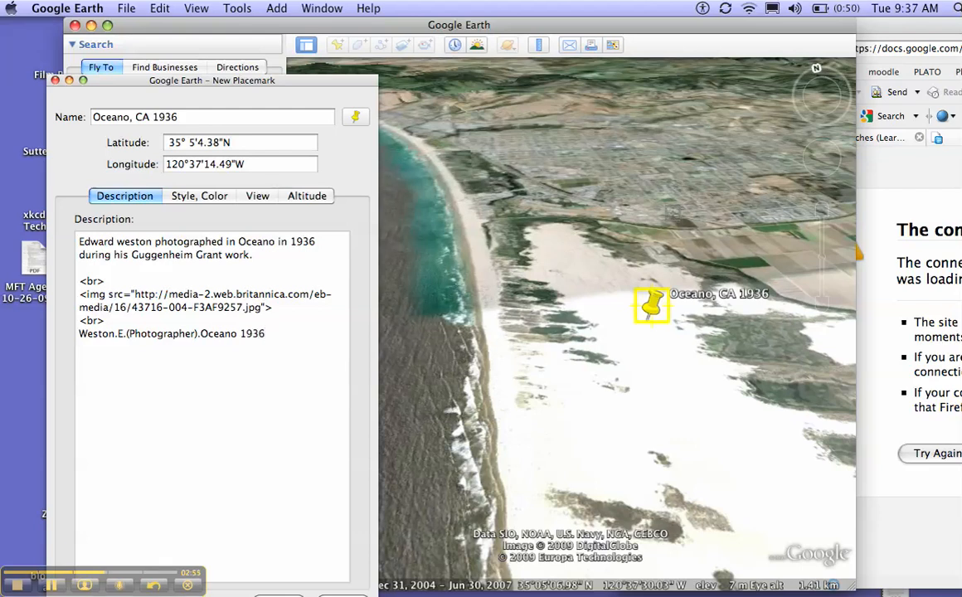
text(.)
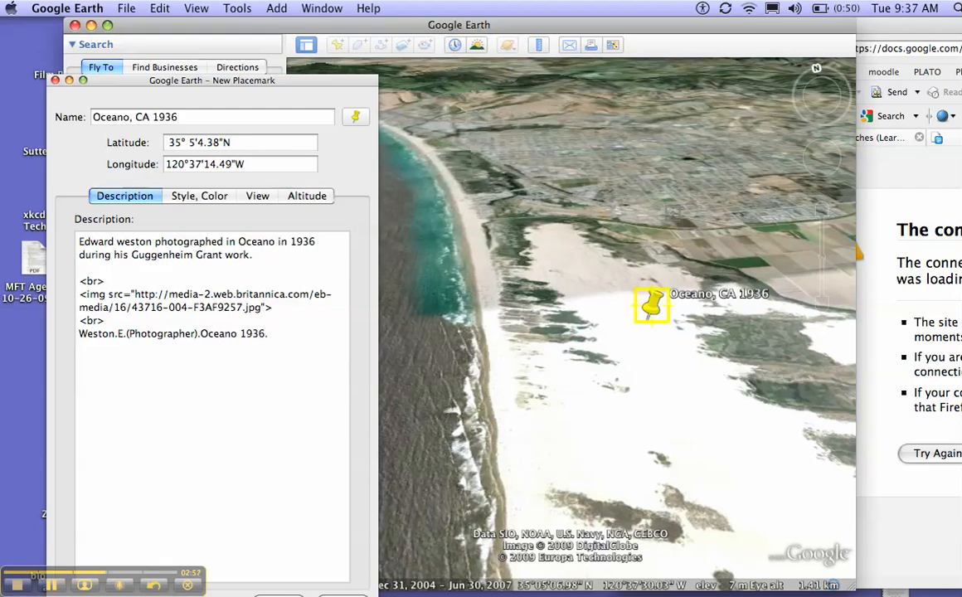
text((19)
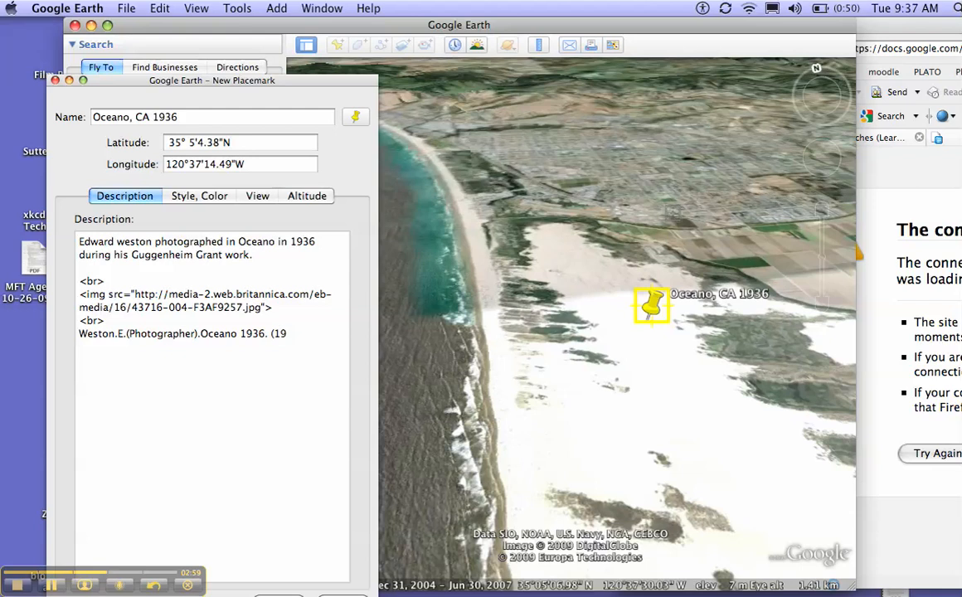
text(36).[Online Image].)
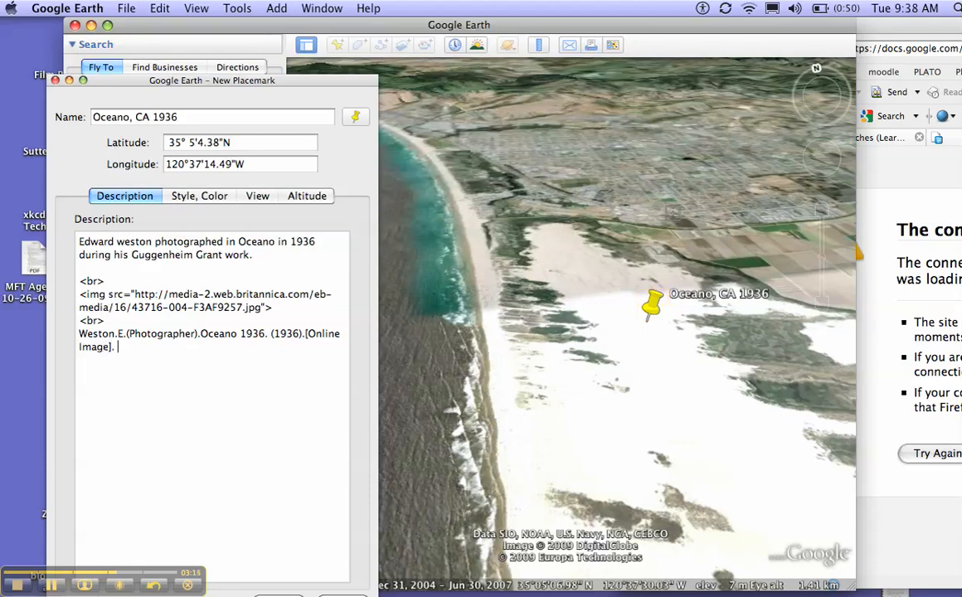
Continue the citation with 'Retrieved October 27, 2009 from'
text(Retrieved)
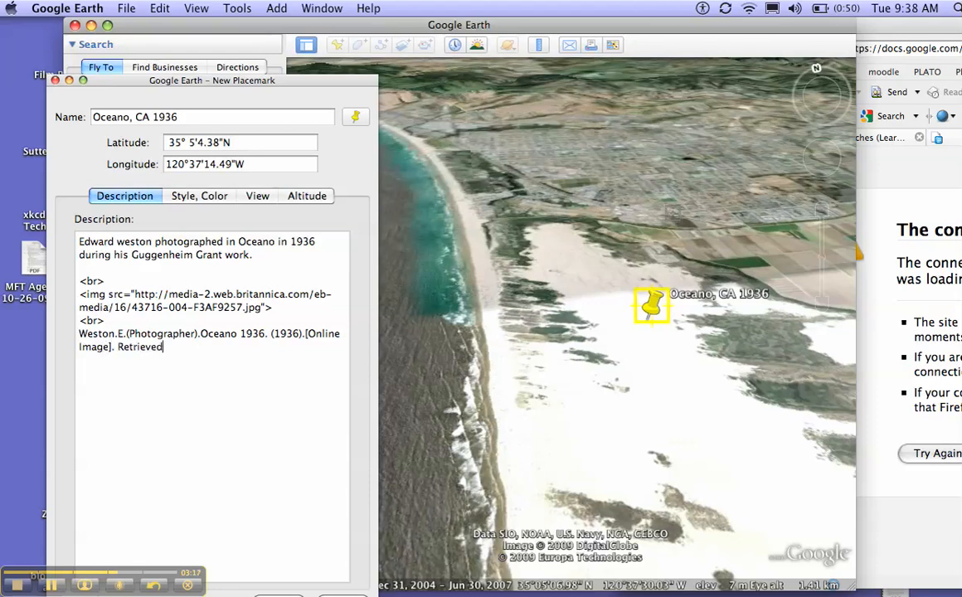
text(October 27,)
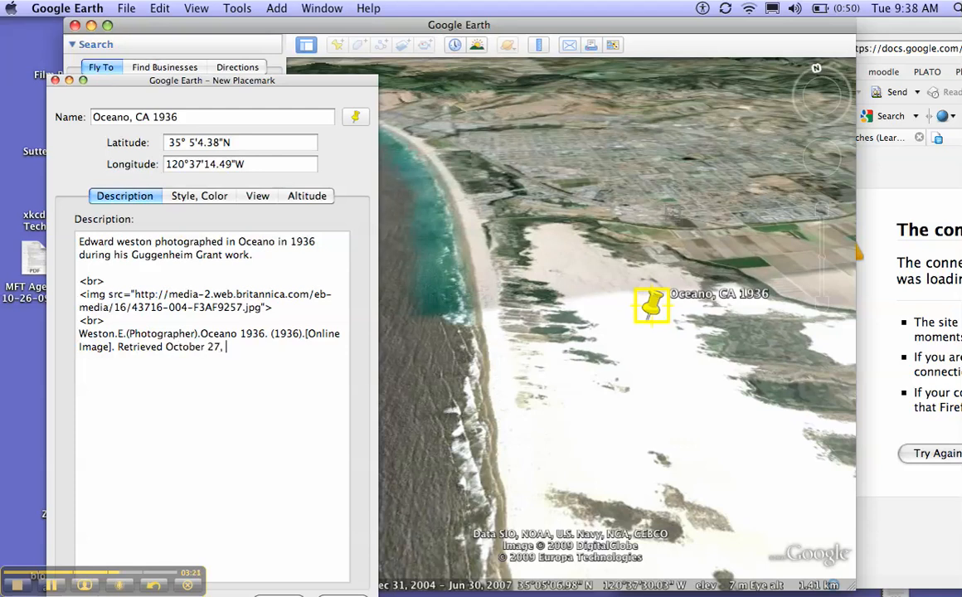
text(2009)
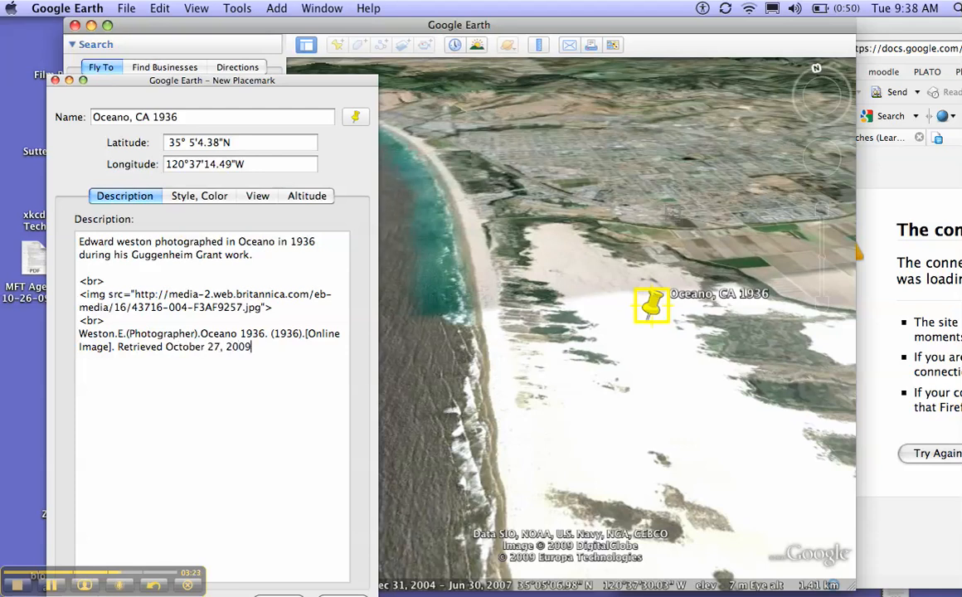
text(from)
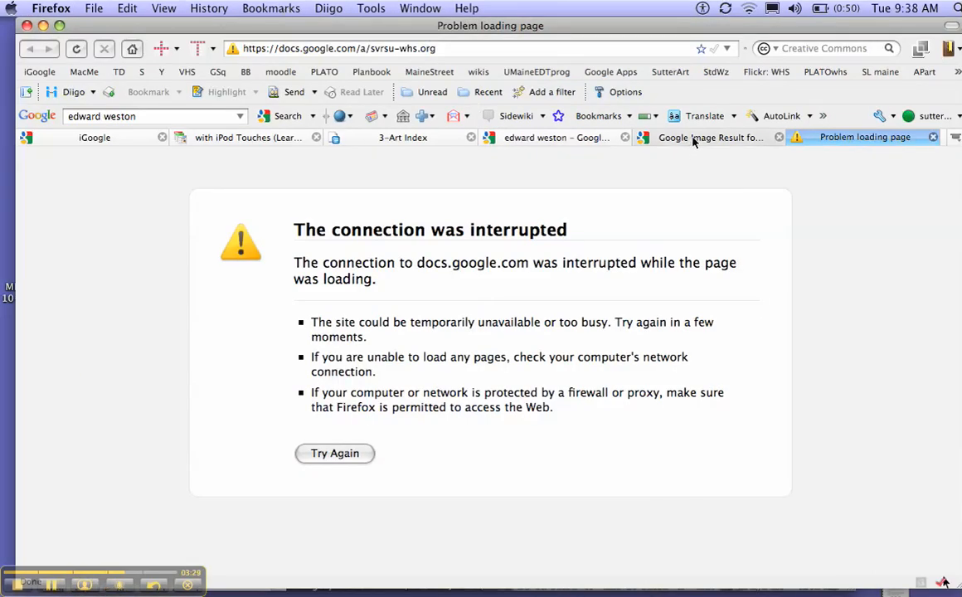
Show the Britannica Dunes, Oceano page directly by removing the Google image-search frame
click(706, 136)
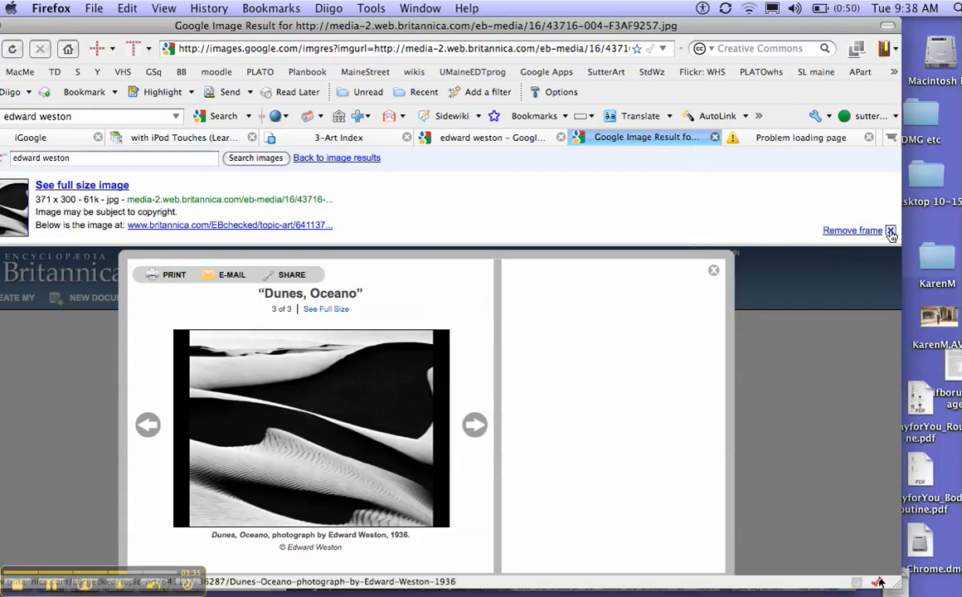
click(853, 229)
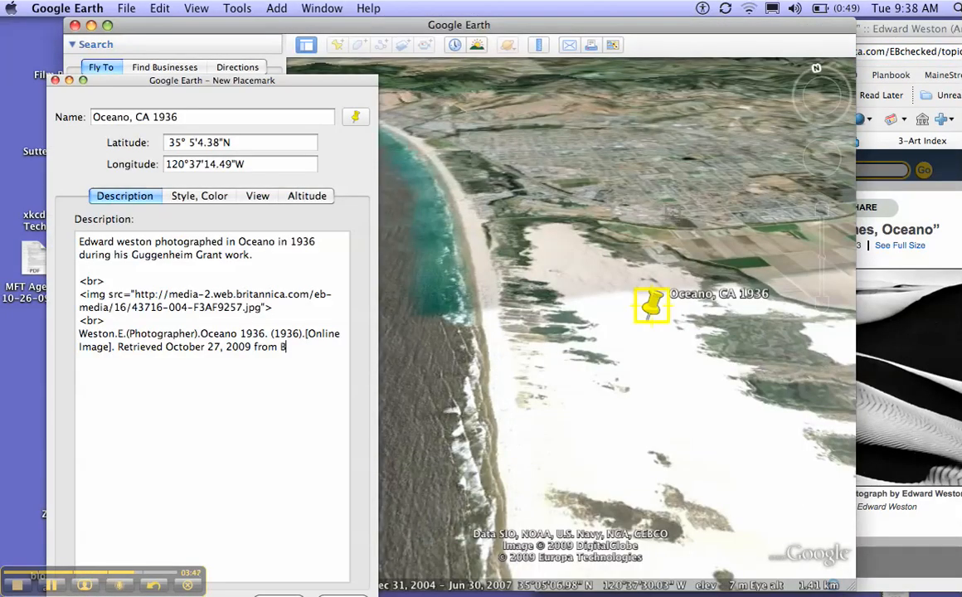
Finish the citation with 'Brittanica Website.' and the britannica.com Dunes-Oceano photo page URL
text(rittanica)
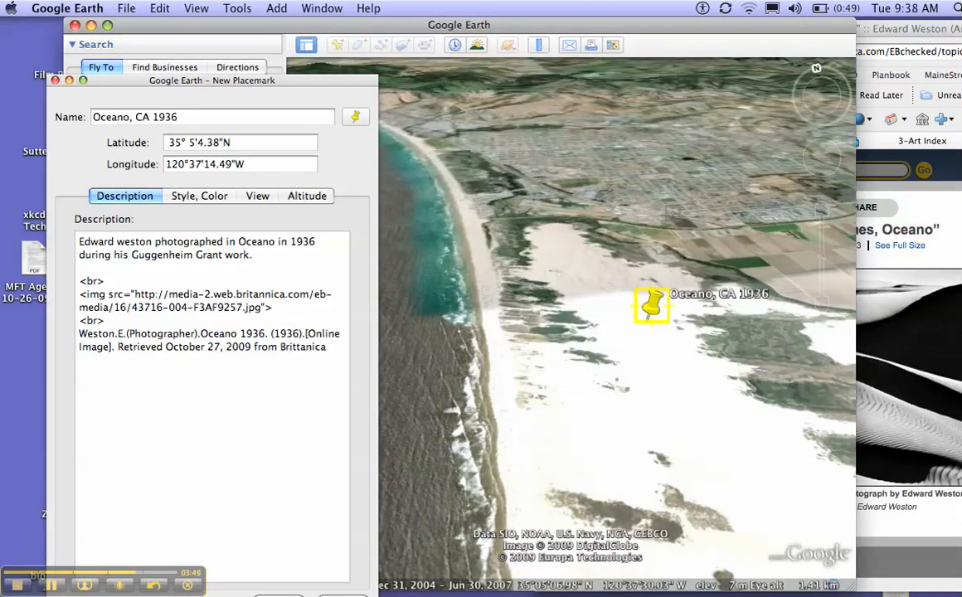
text(Website)
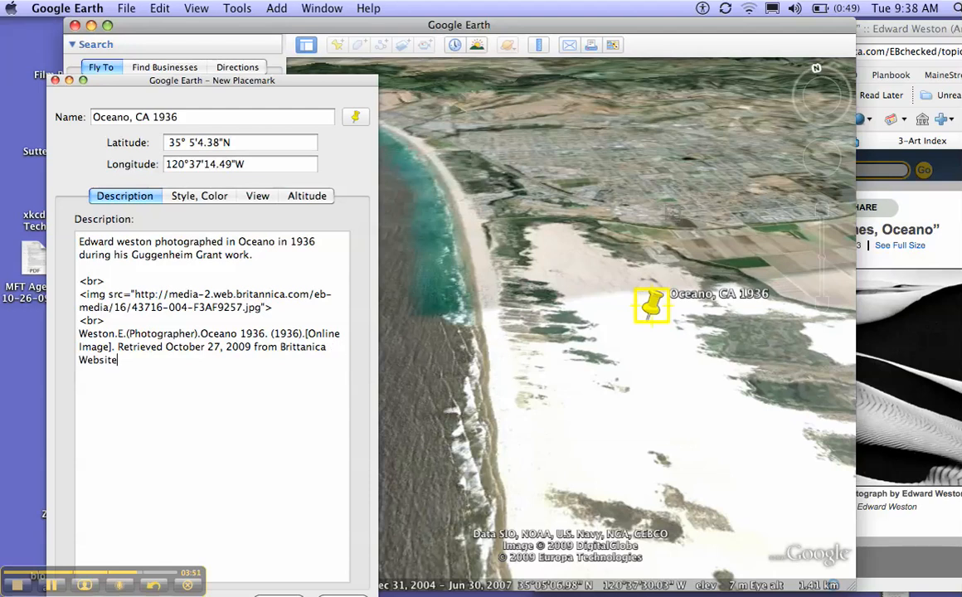
text(http://www.britannica.com/EBchecked/topic-art/641137/36287/Dunes-Oceano-photograph-by-Edward-Weston-1936.)
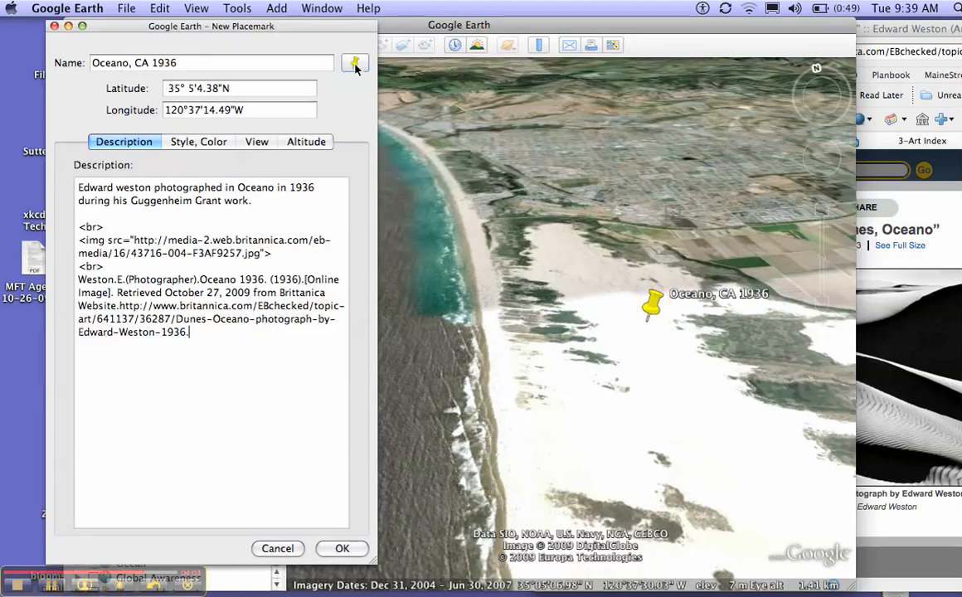
Change the placemark icon from the yellow pushpin to the camera symbol
click(355, 63)
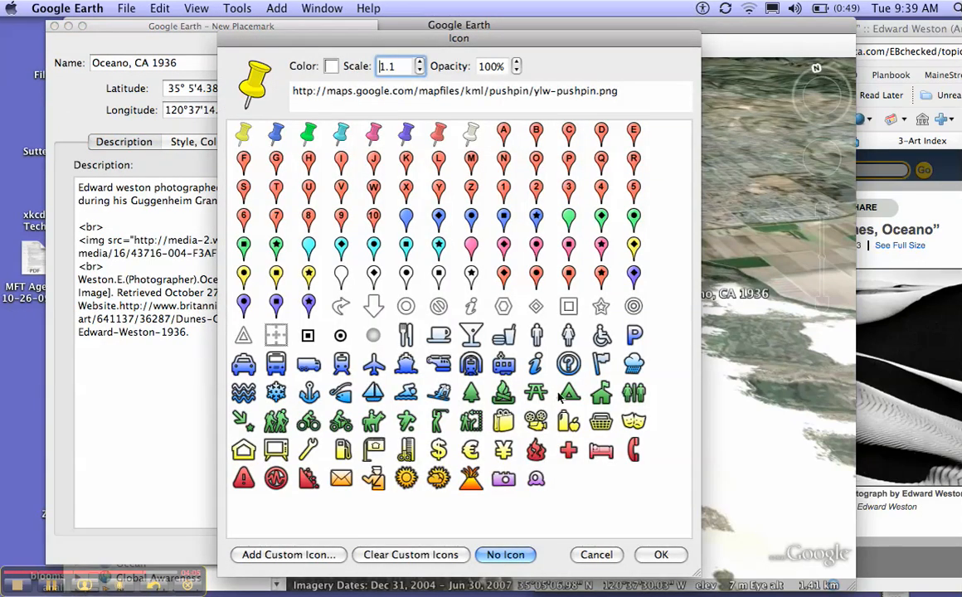
click(504, 480)
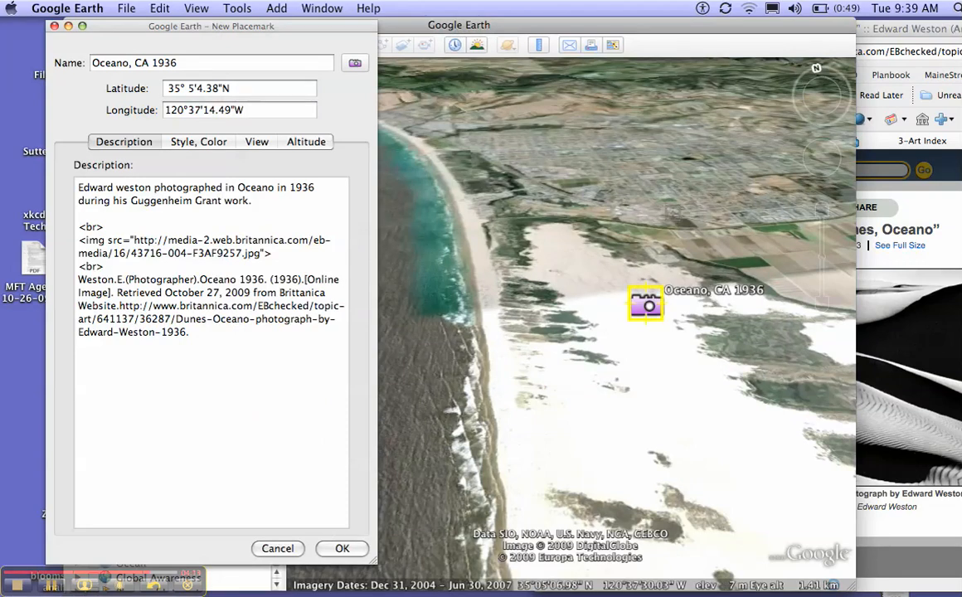
Snapshot the current map view as the placemark's saved view and confirm the New Placemark dialog
click(255, 141)
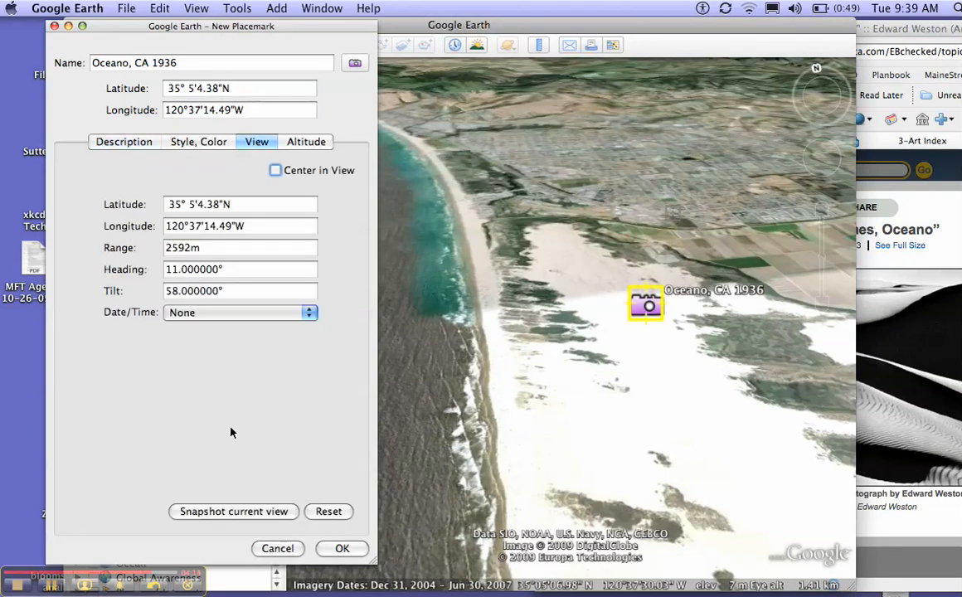
click(234, 511)
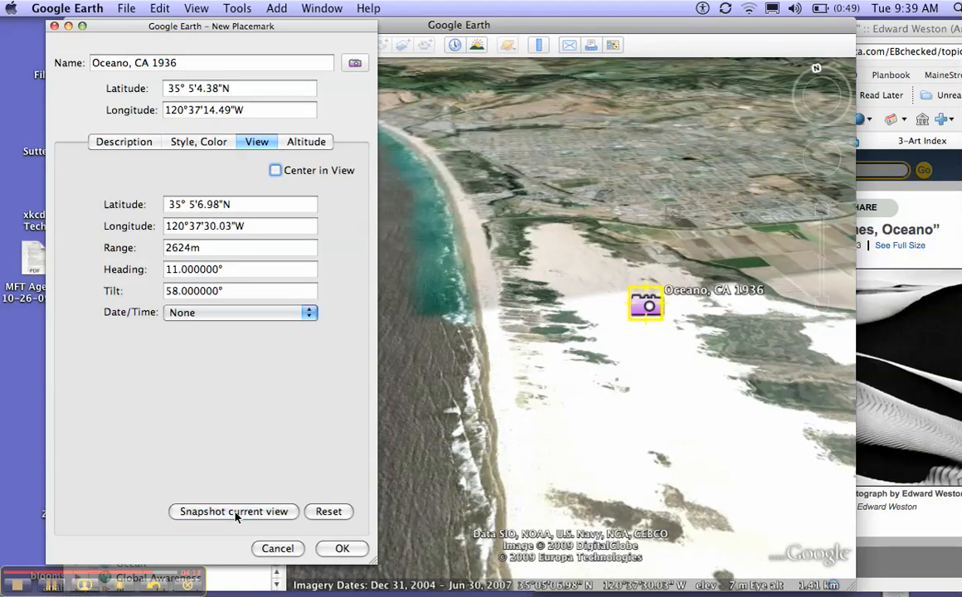
mouse_move(356, 551)
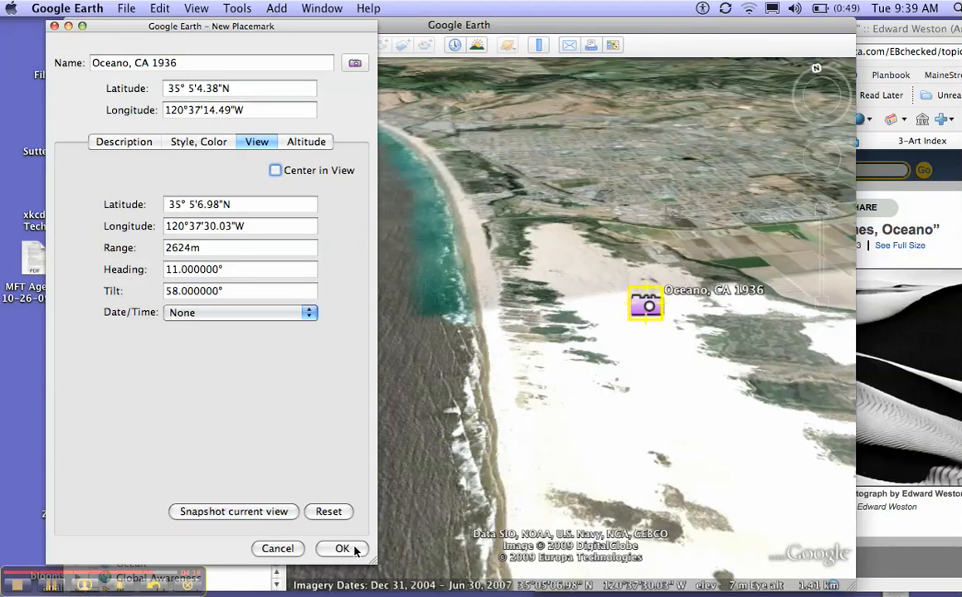
click(342, 548)
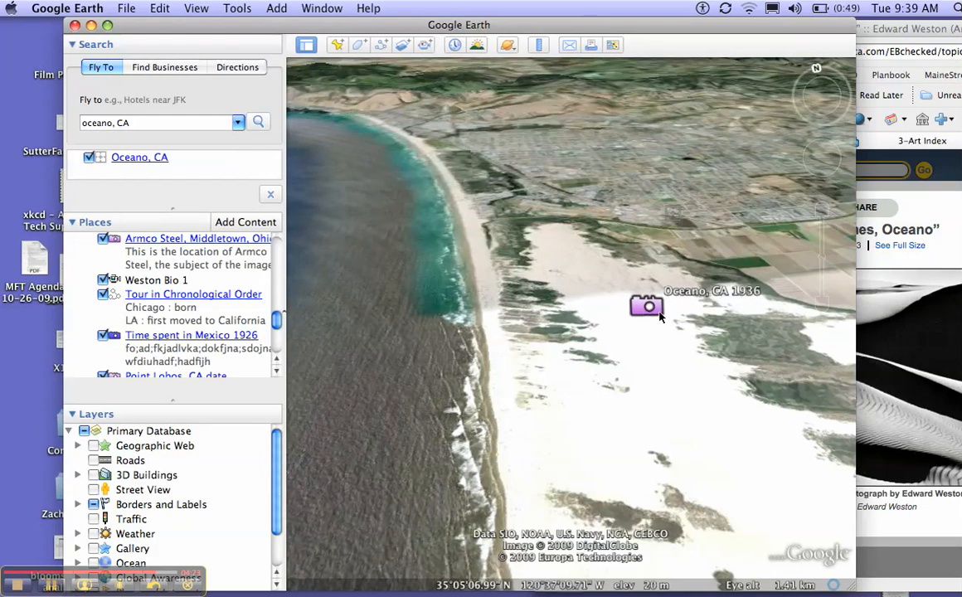
Show the 'Oceano, CA 1936' placemark's information balloon from its camera icon on the dunes
click(647, 305)
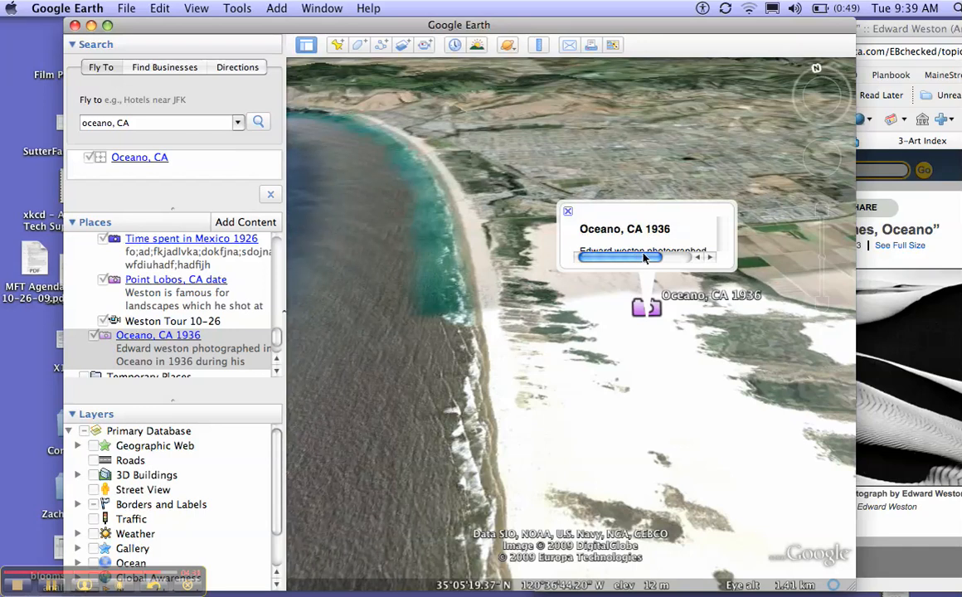
mouse_move(622, 233)
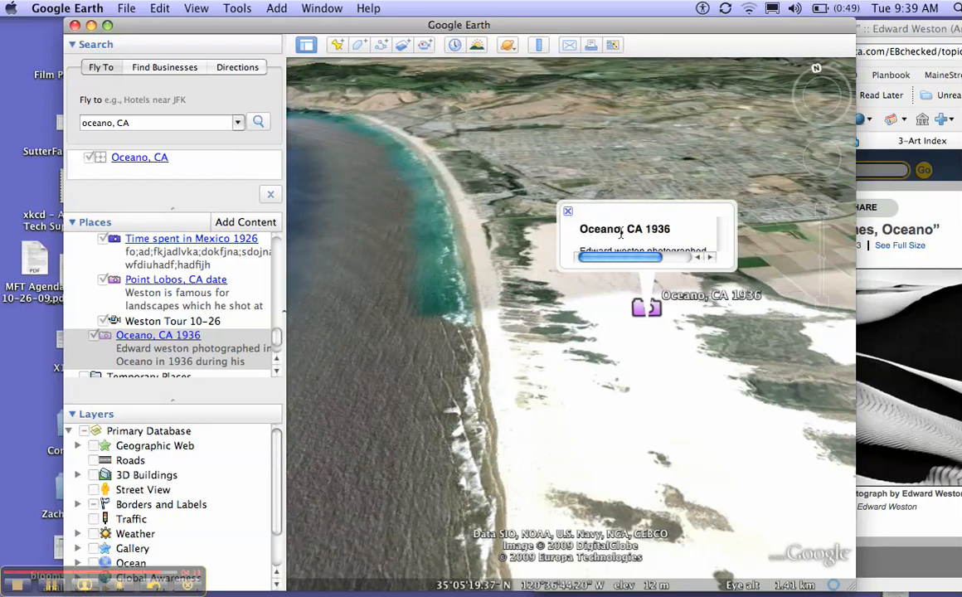